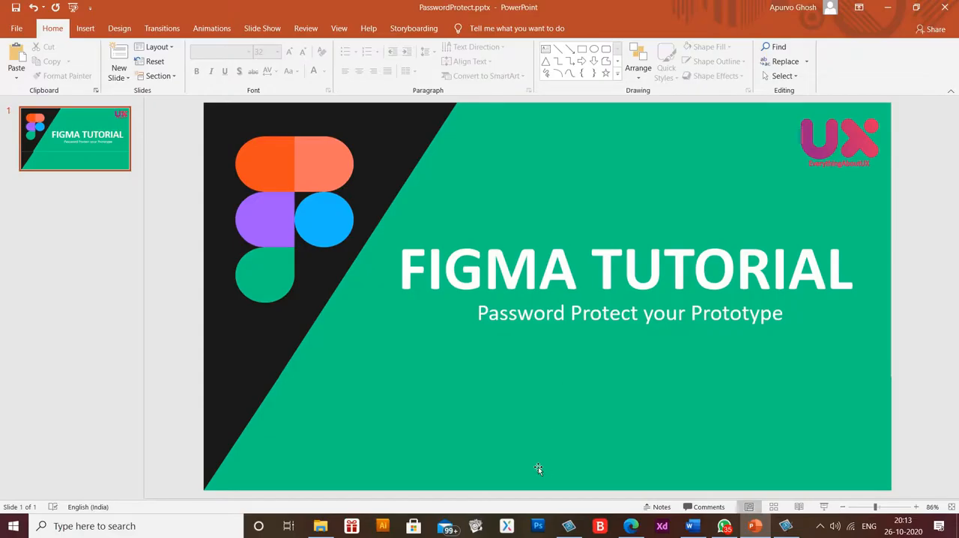
- Switch from the PowerPoint slide to the Figma My App file in the browser
left_click(633, 524)
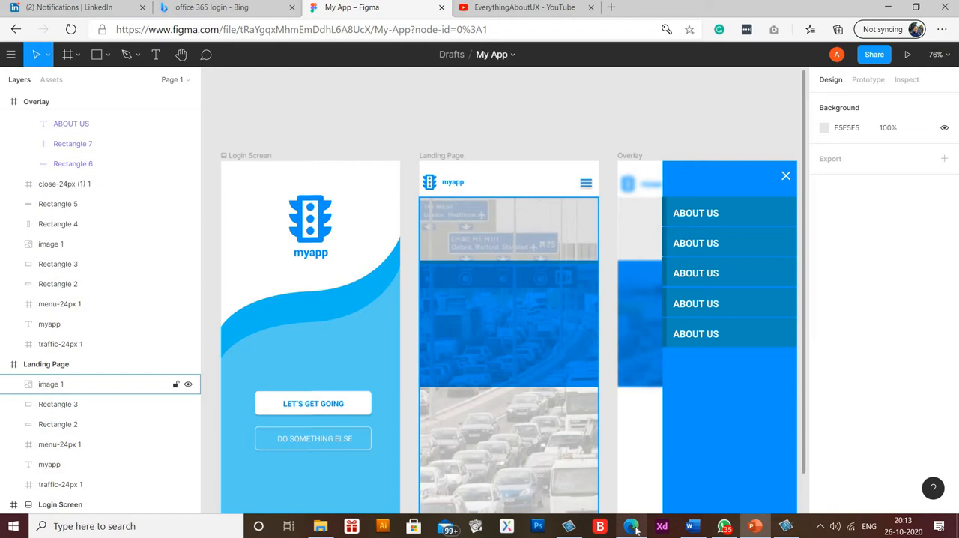
- Deselect the landing page image on the My App canvas
left_click(291, 129)
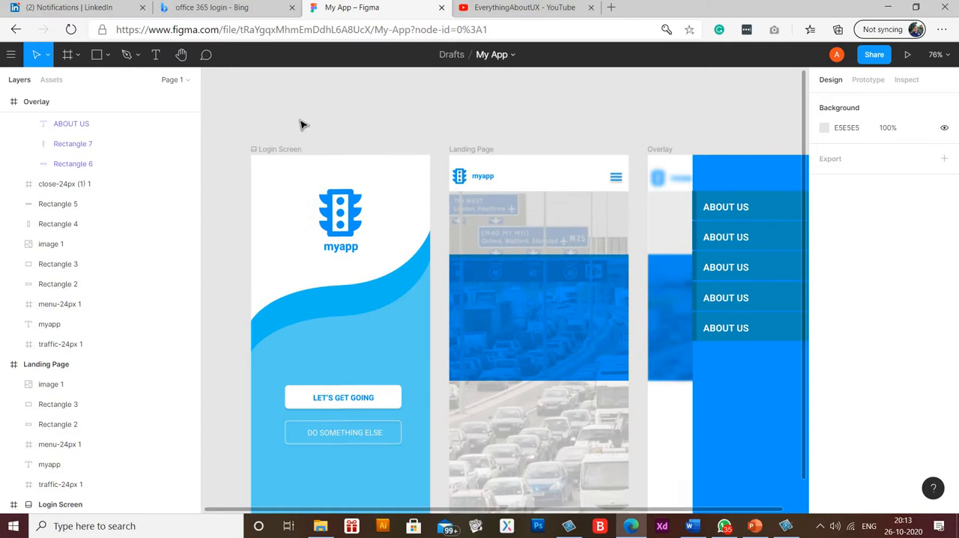
mouse_move(264, 133)
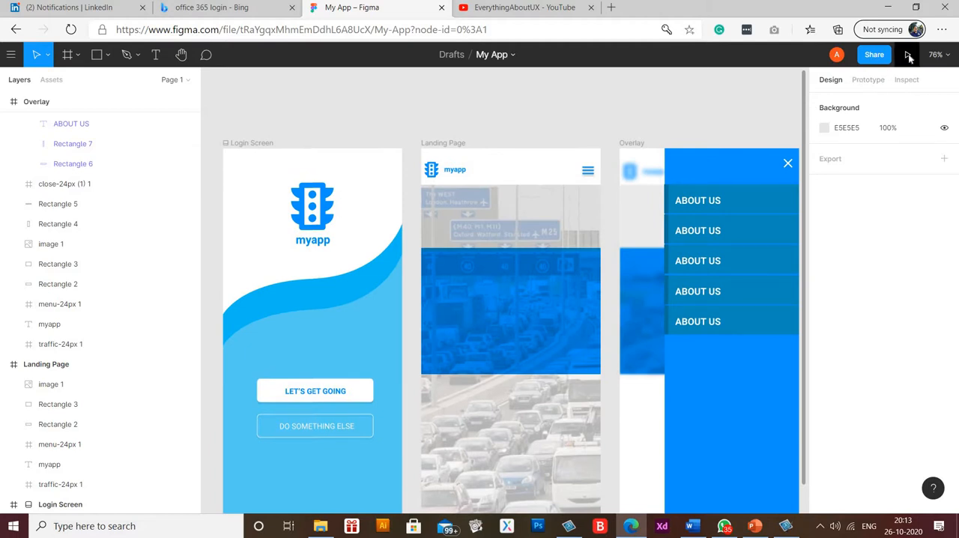
mouse_move(908, 54)
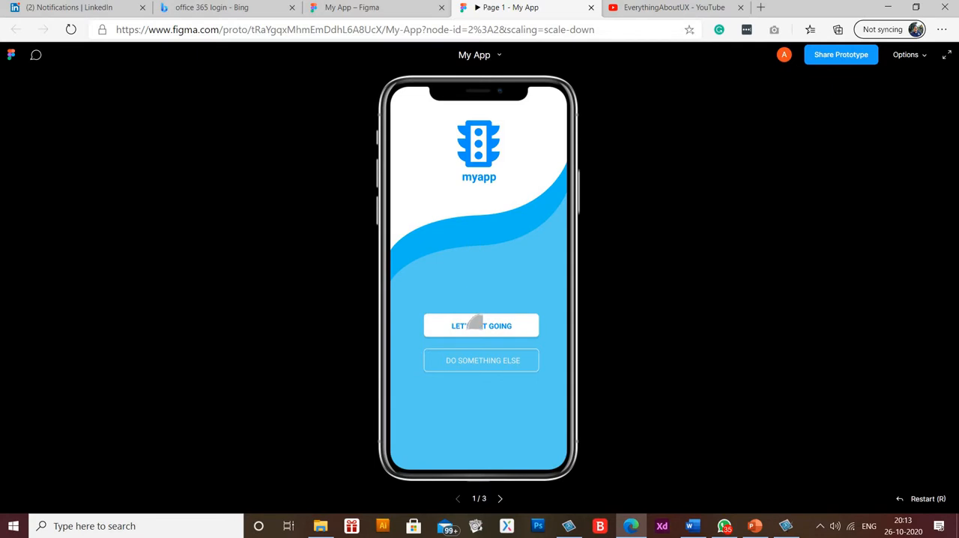
- Play through login, landing page and menu overlay, then return to the My App design file
left_click(482, 325)
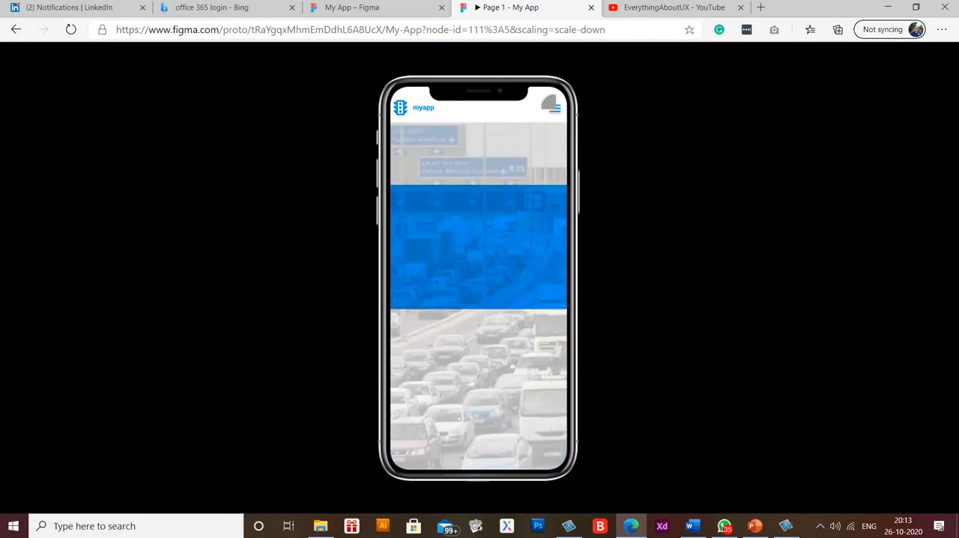
left_click(553, 108)
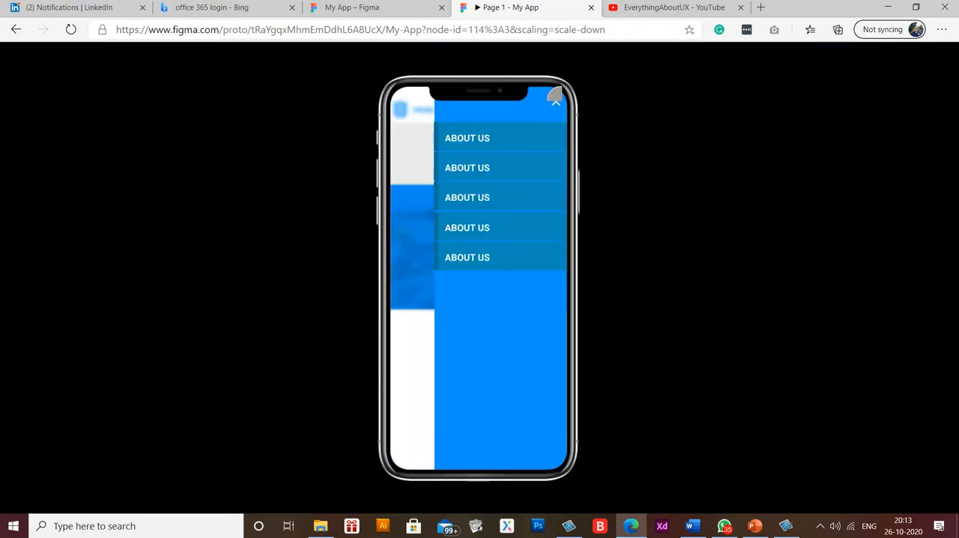
left_click(555, 102)
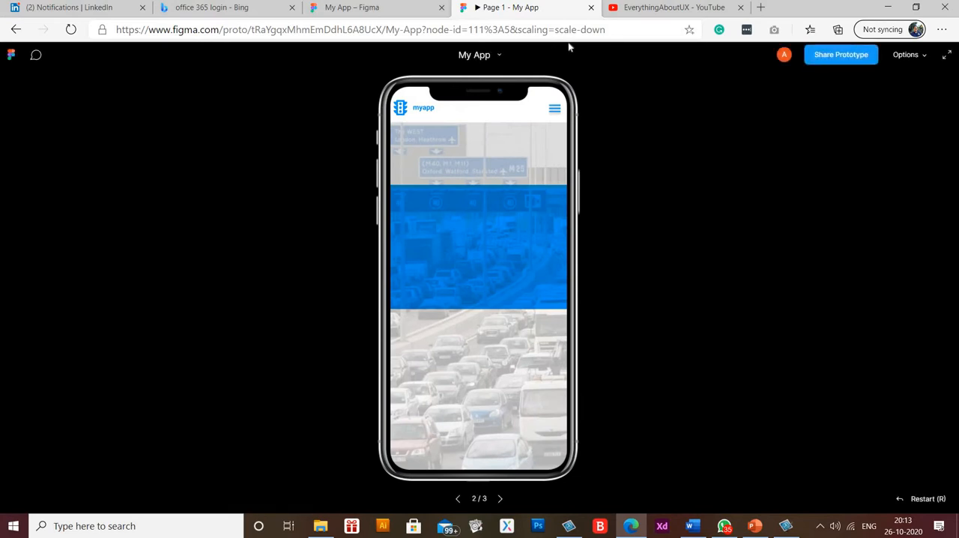
mouse_move(547, 18)
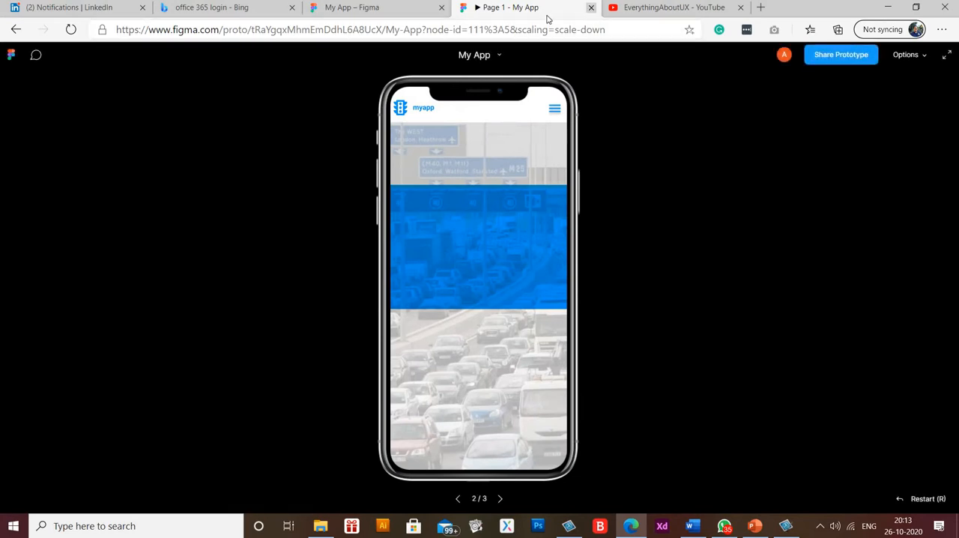
left_click(351, 7)
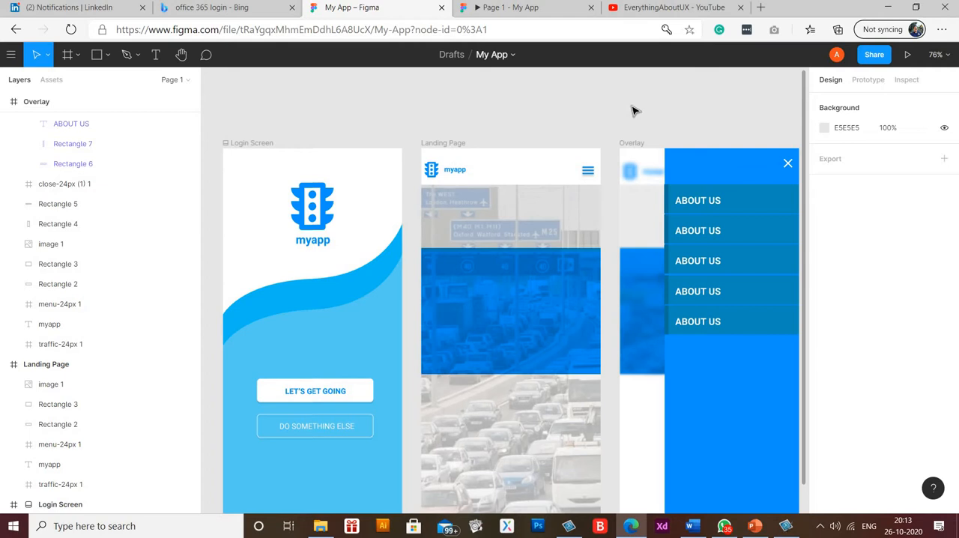
mouse_move(868, 79)
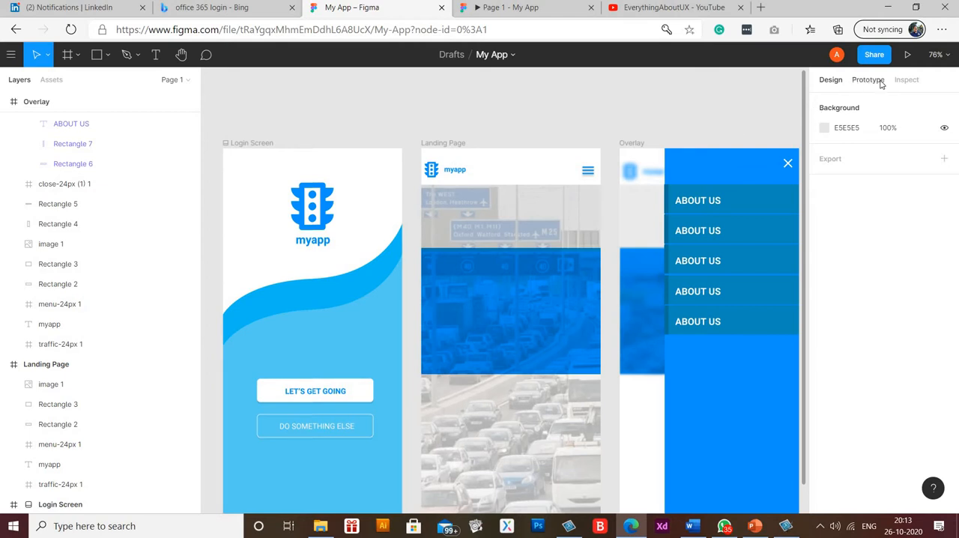
mouse_move(874, 54)
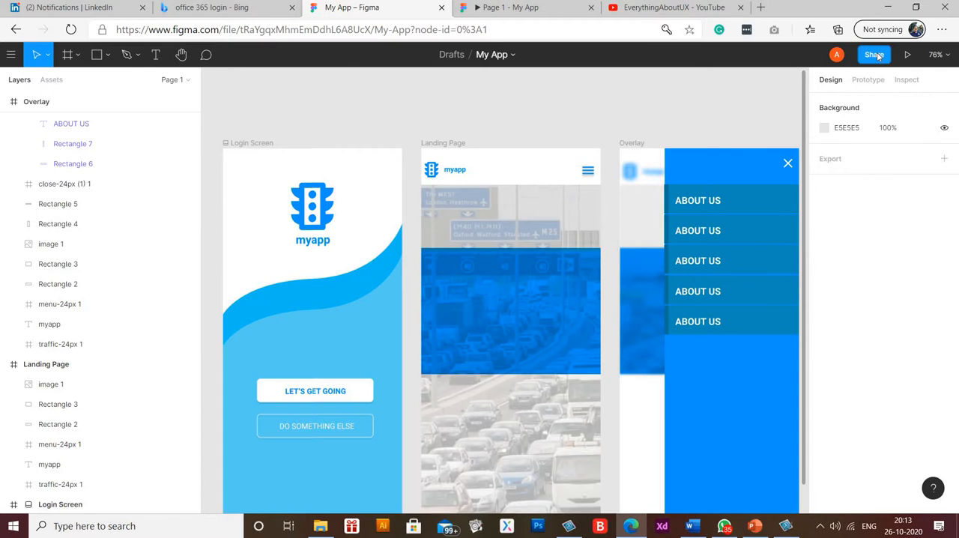
- Open Share for My App and keep link access as 'Anyone with the link'
left_click(875, 54)
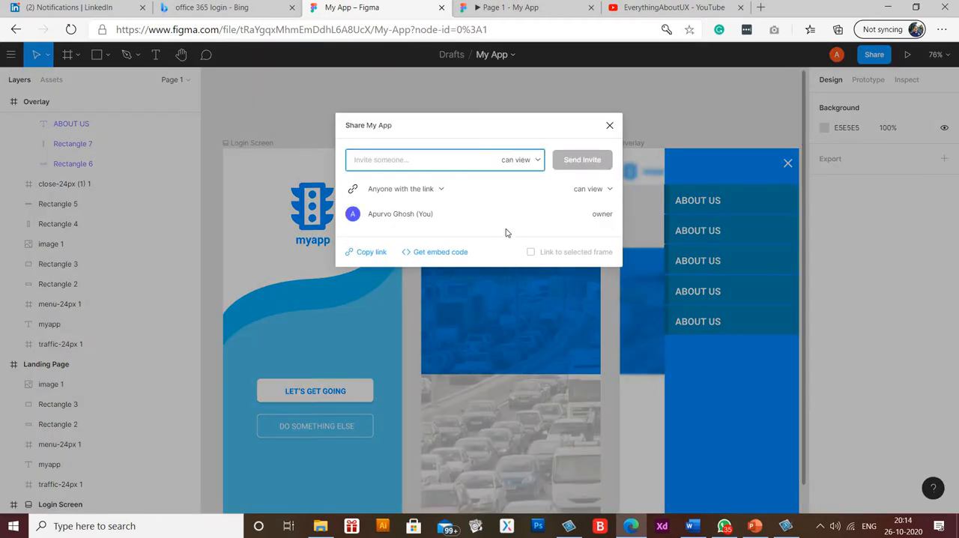
mouse_move(441, 193)
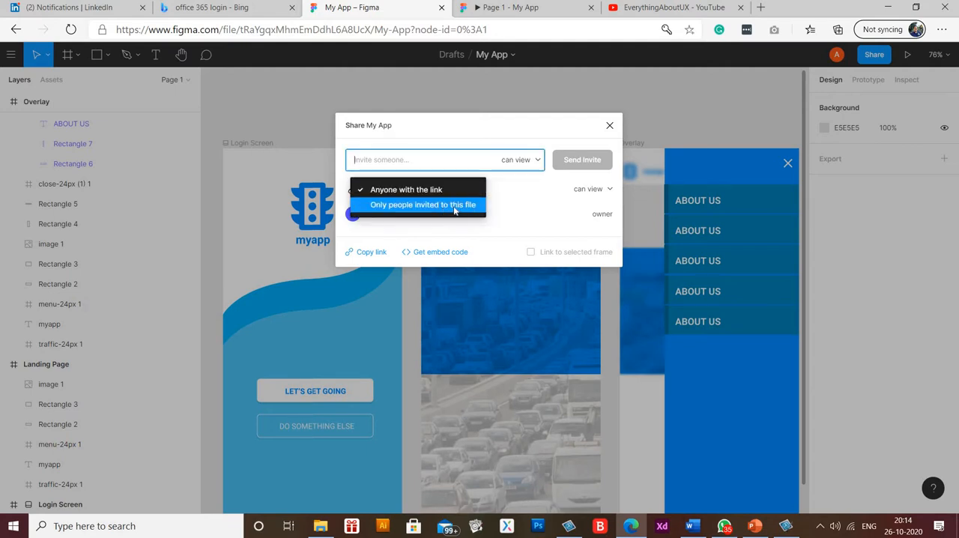
left_click(406, 189)
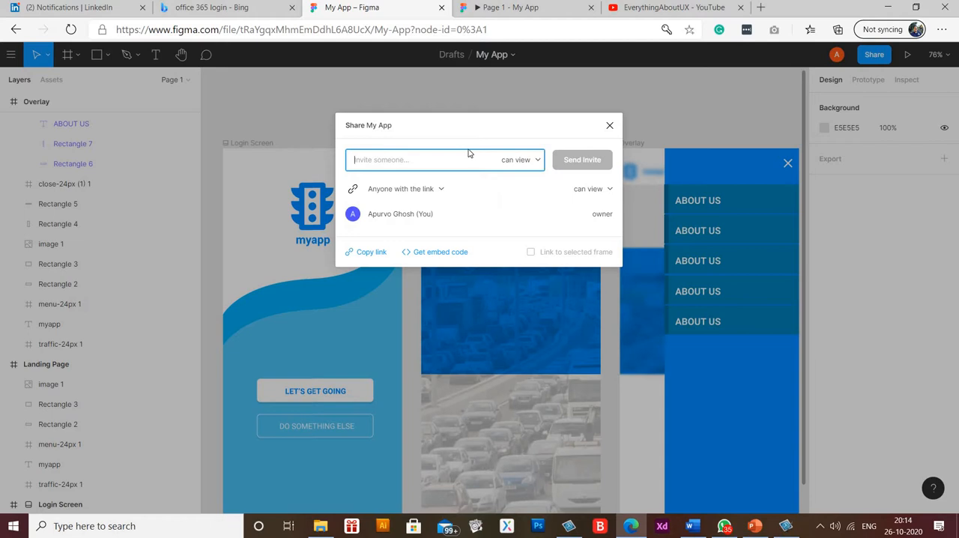
mouse_move(450, 168)
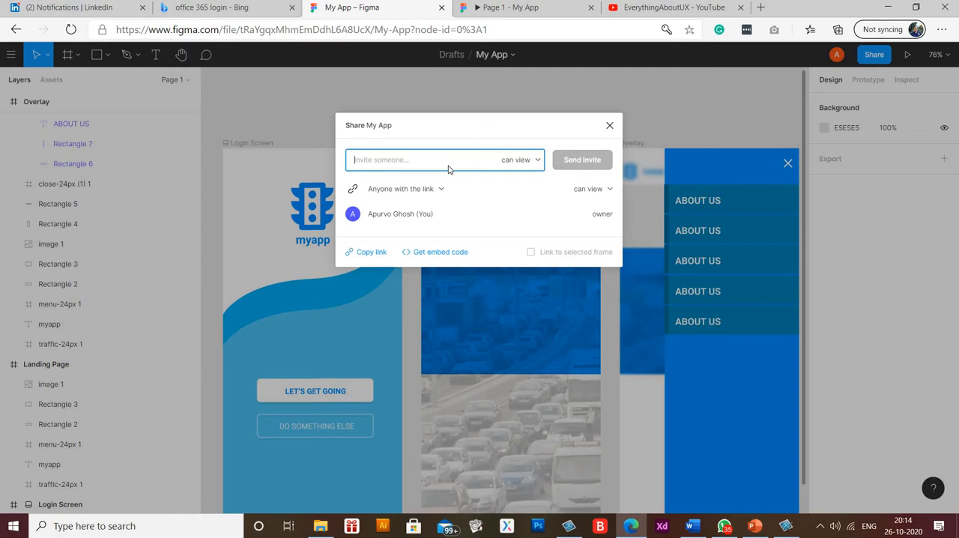
mouse_move(453, 120)
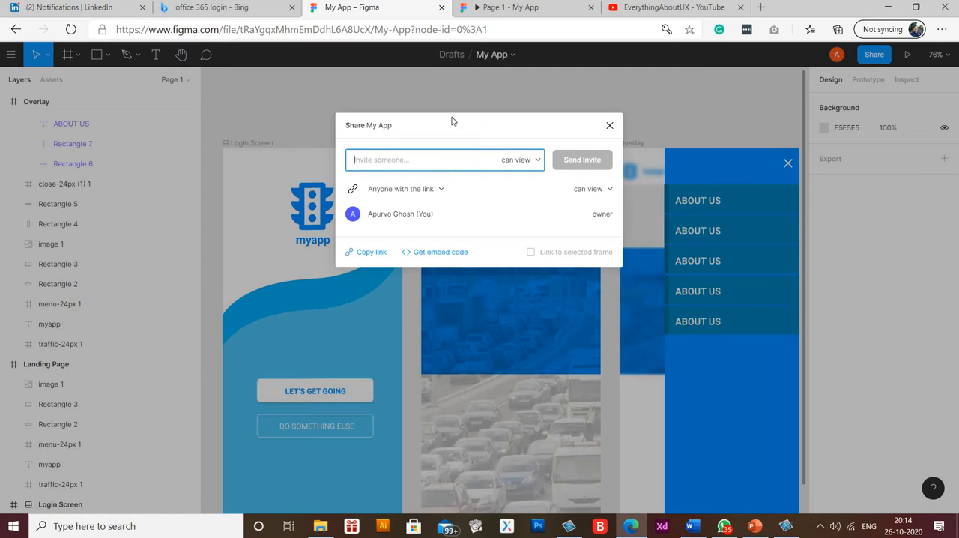
- Close the Share dialog and select the Overlay frame on the canvas
left_click(609, 126)
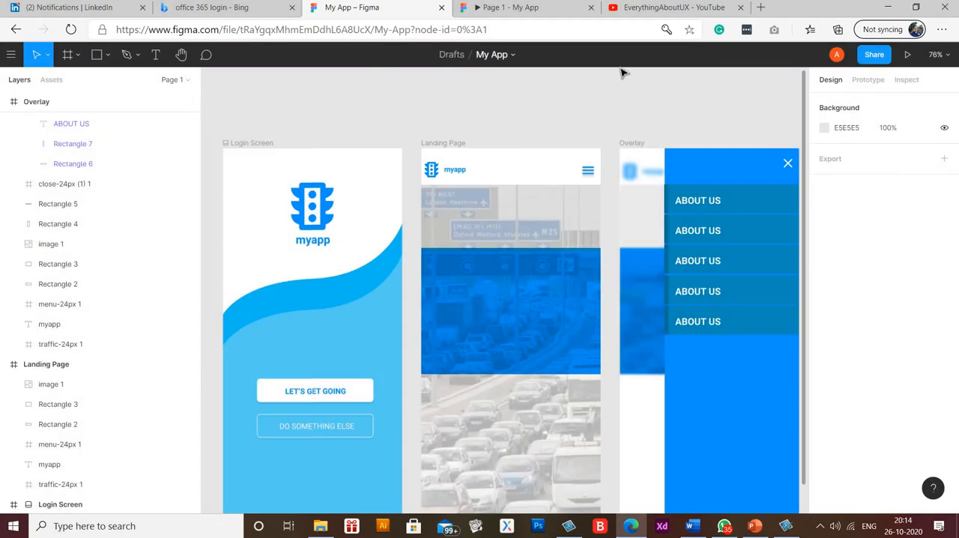
mouse_move(627, 80)
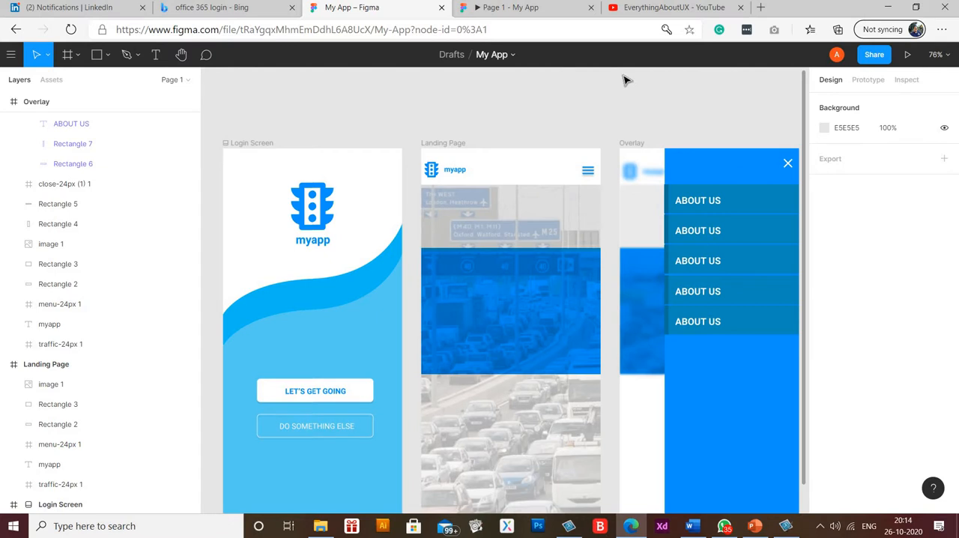
mouse_move(686, 108)
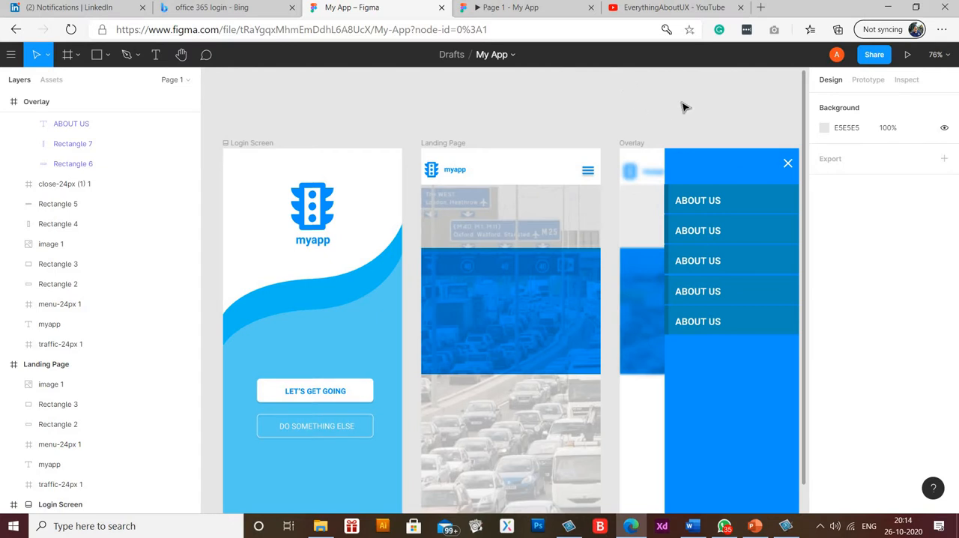
left_click(36, 102)
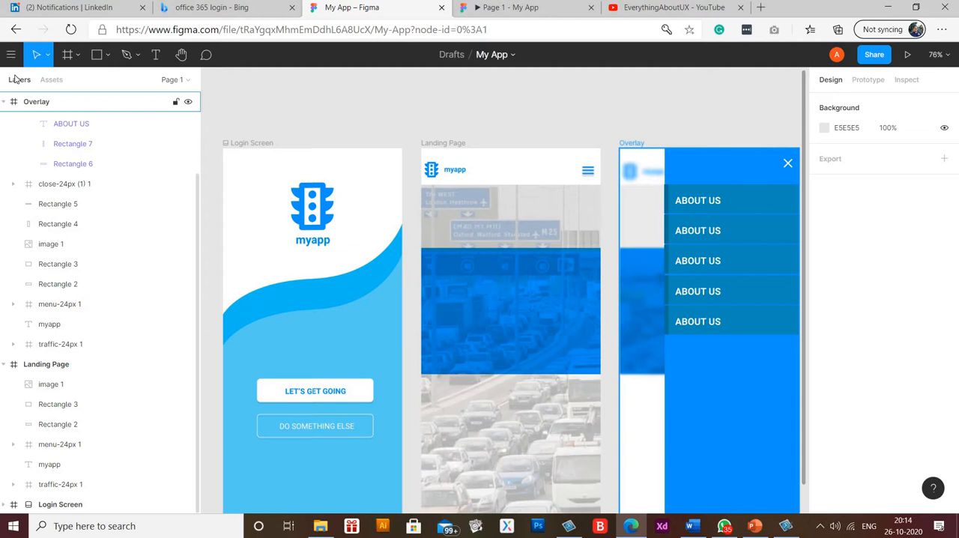
- Search the Figma Community for 'crypto' to find the Crypto Password Protection plugin
left_click(12, 54)
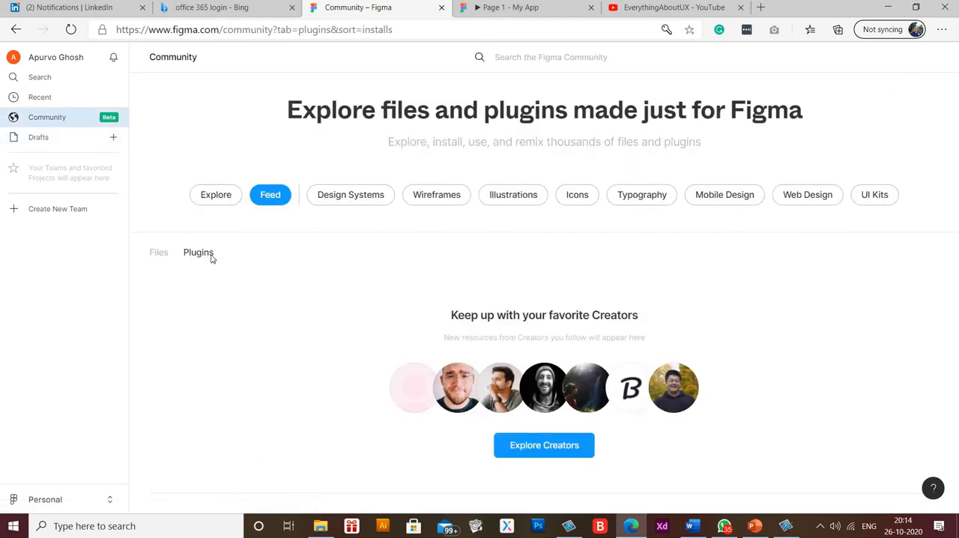
left_click(544, 57)
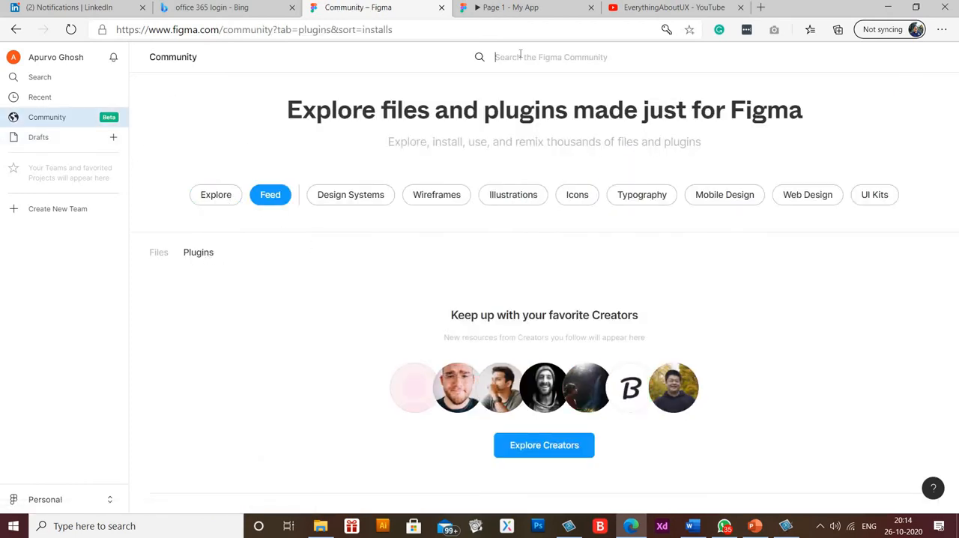
type("cry")
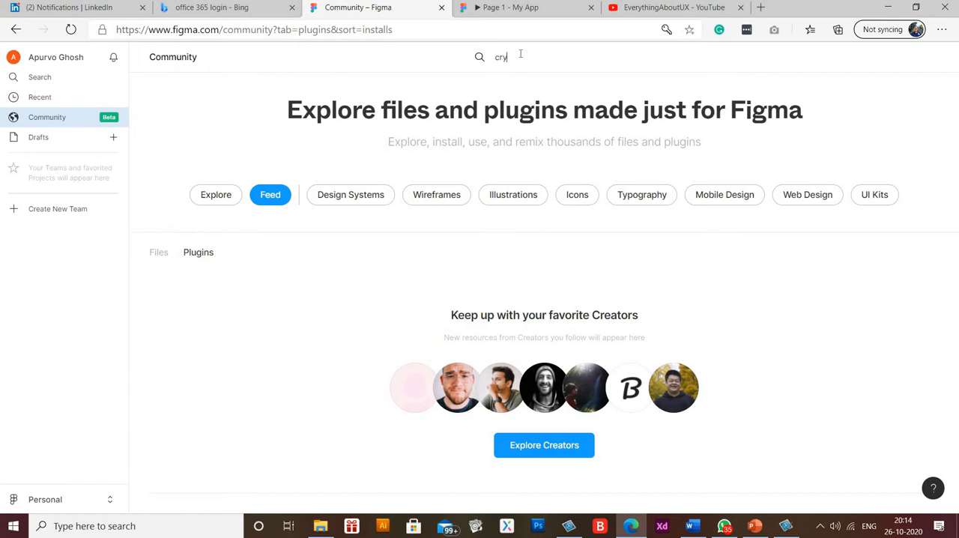
type("pto")
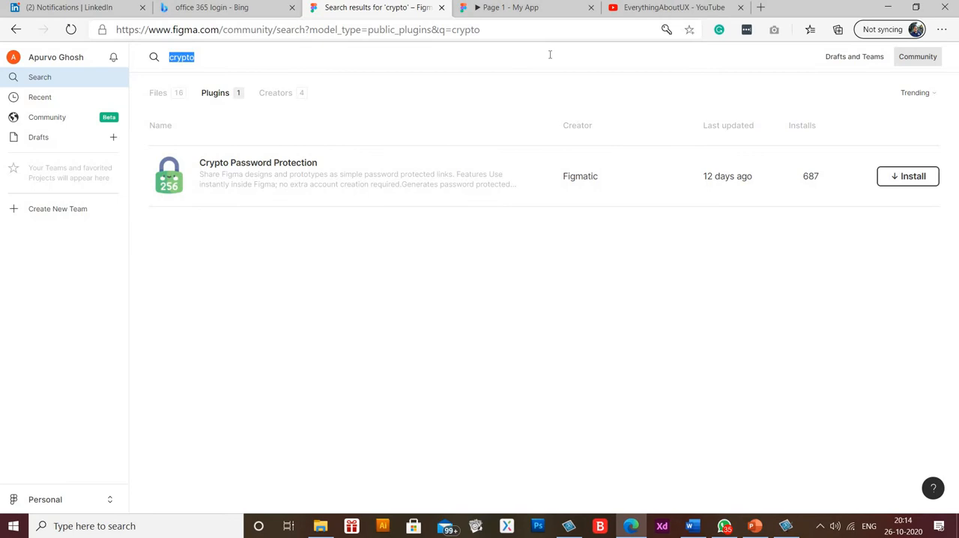
mouse_move(911, 181)
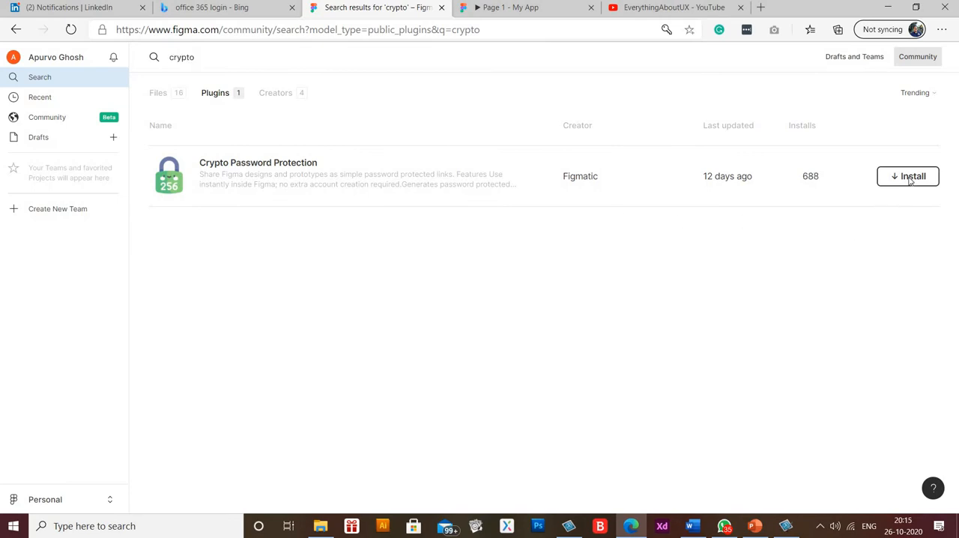
- Install Crypto Password Protection and go back to the Recently viewed files page
left_click(908, 177)
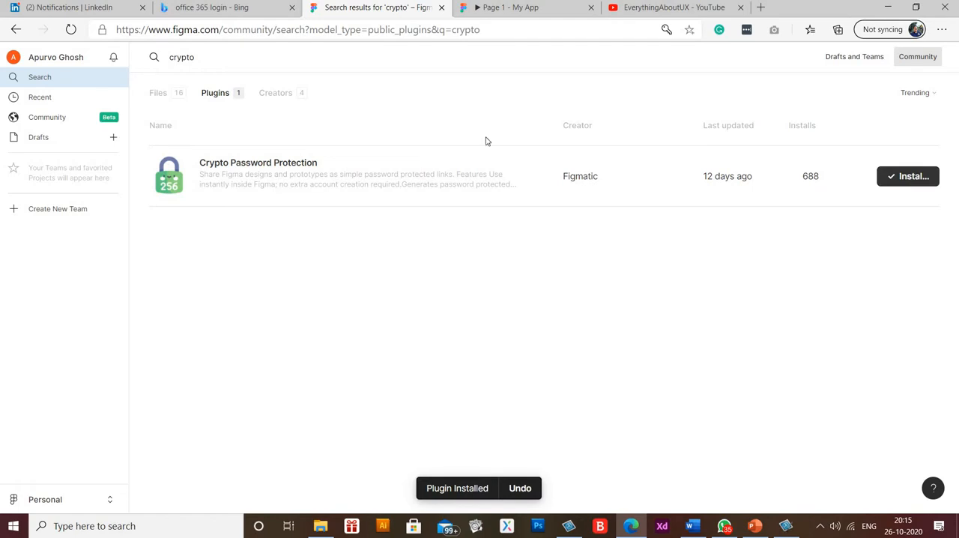
mouse_move(17, 30)
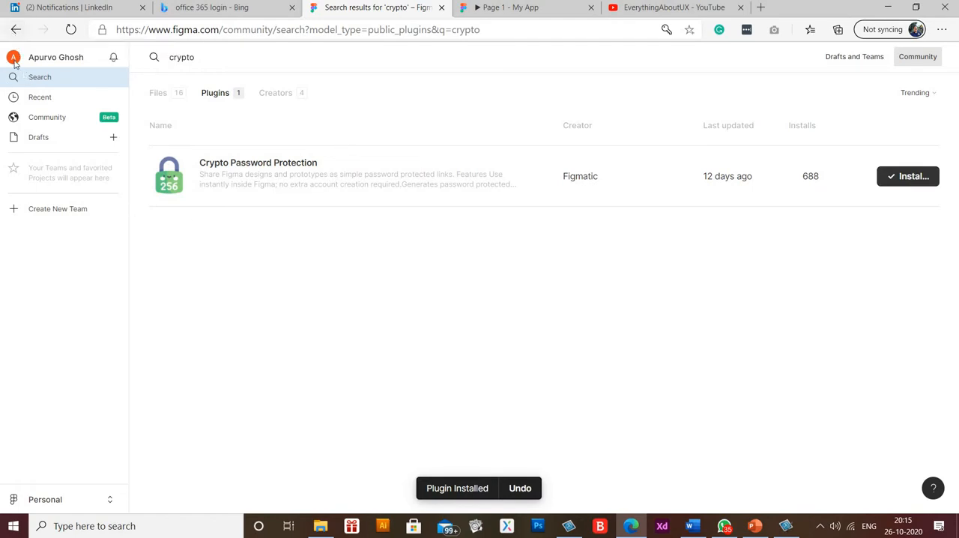
left_click(47, 117)
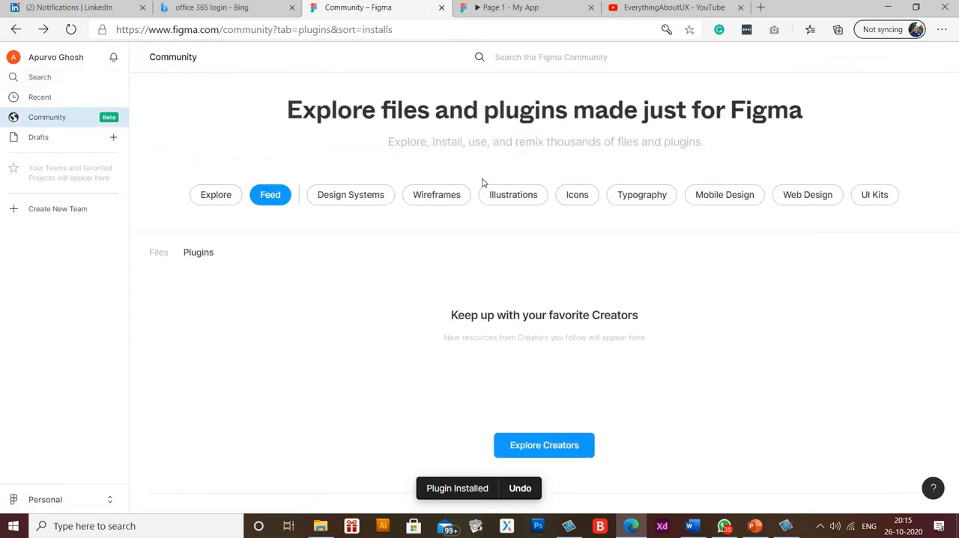
left_click(39, 96)
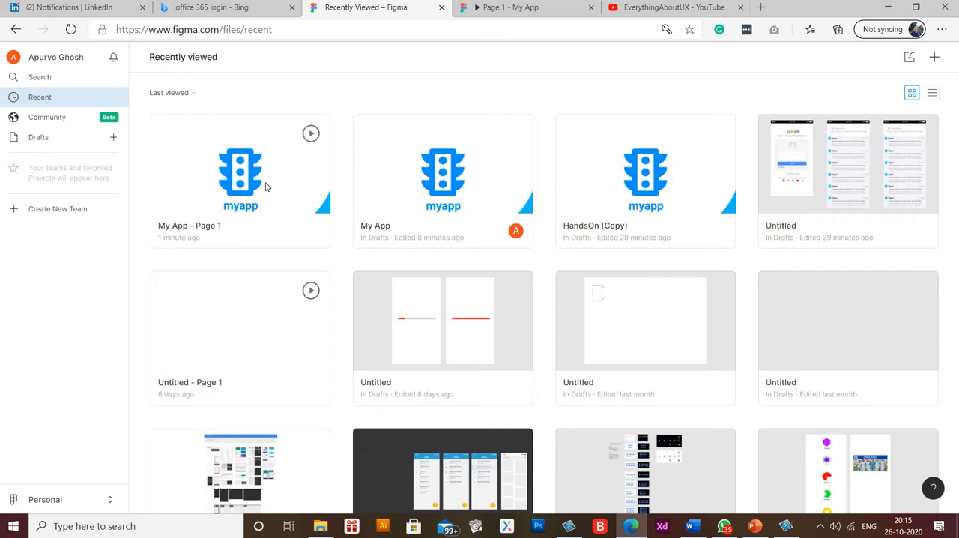
- Open the My App design file from Recently viewed
double_click(442, 180)
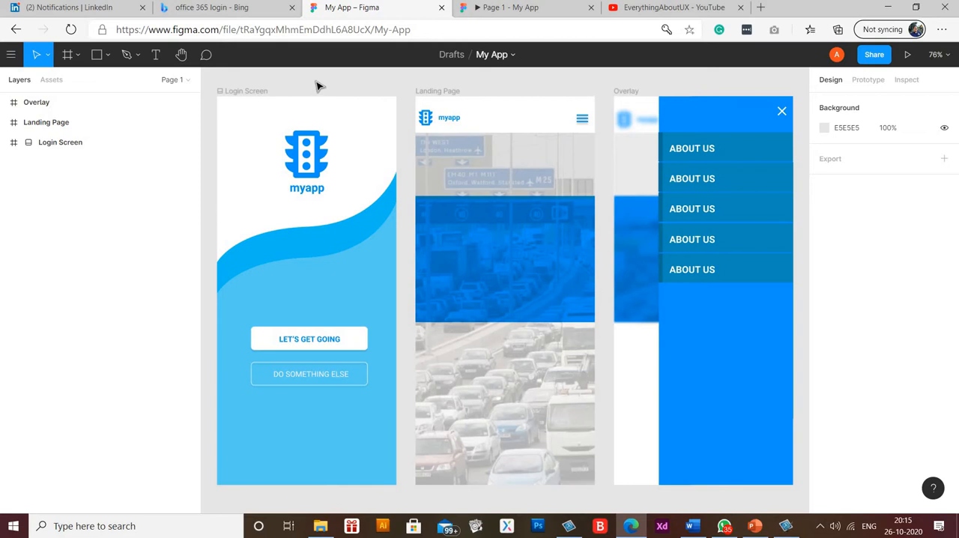
- Run the Crypto Password Protection plugin from the canvas right-click Plugins menu
right_click(312, 87)
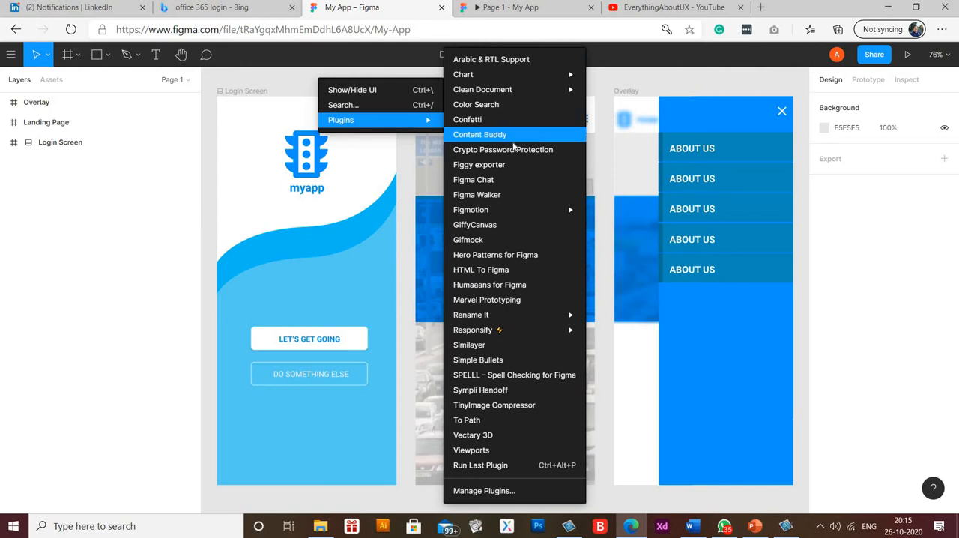
mouse_move(504, 149)
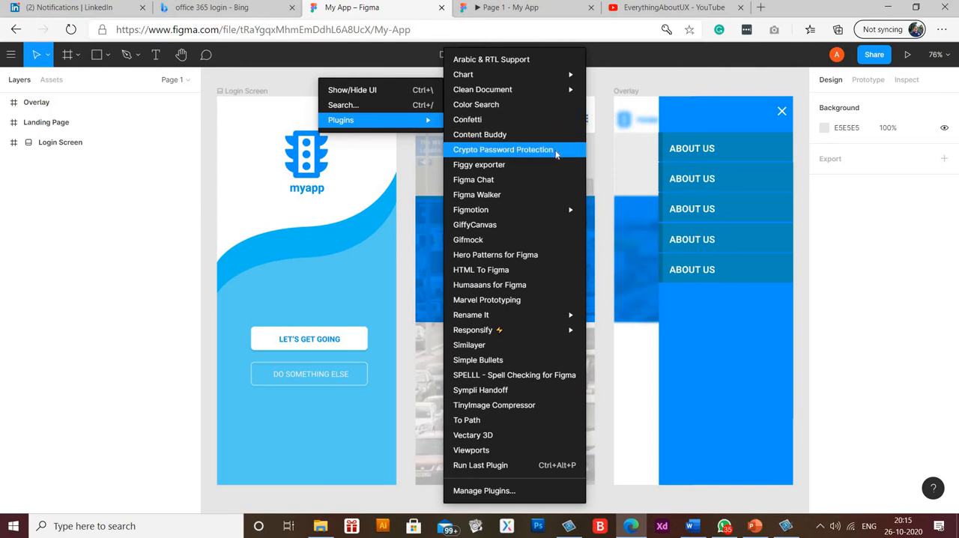
left_click(503, 148)
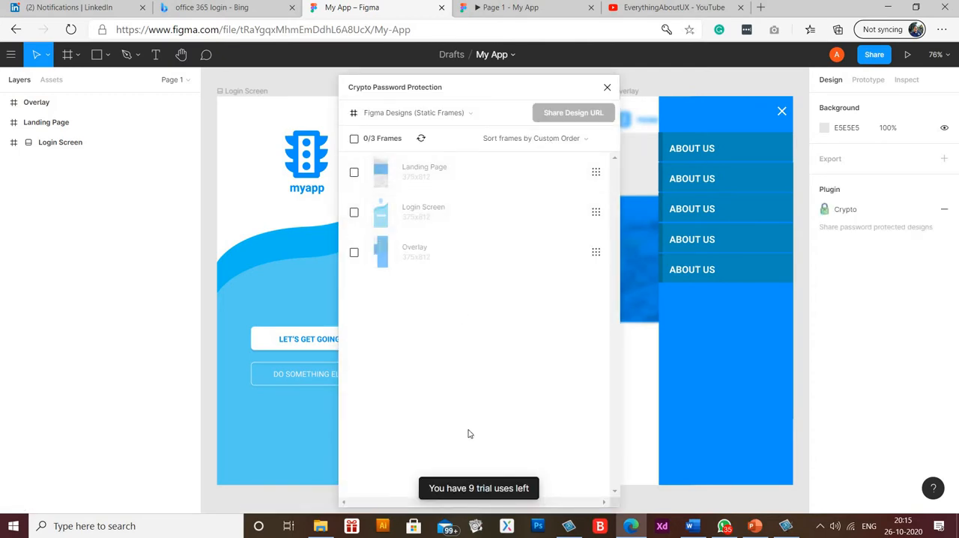
mouse_move(528, 490)
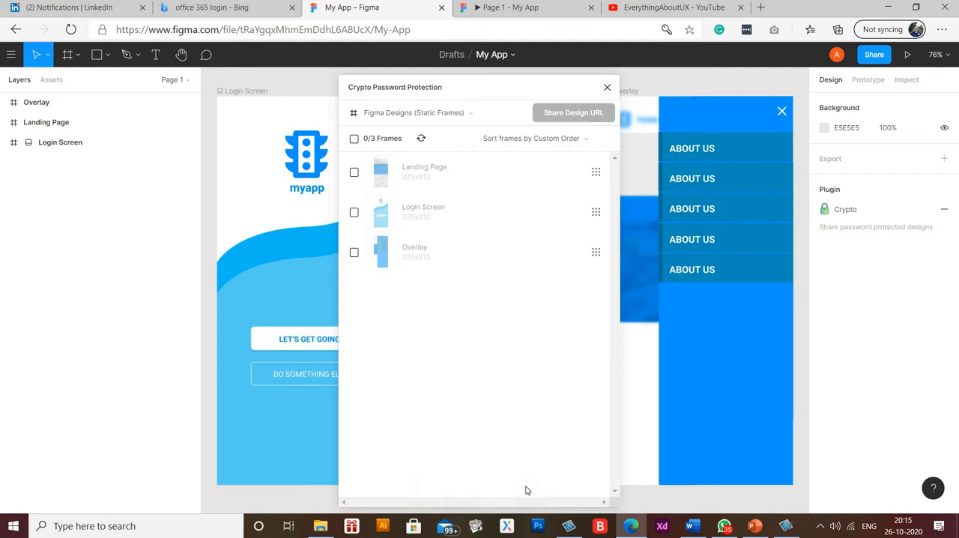
mouse_move(528, 435)
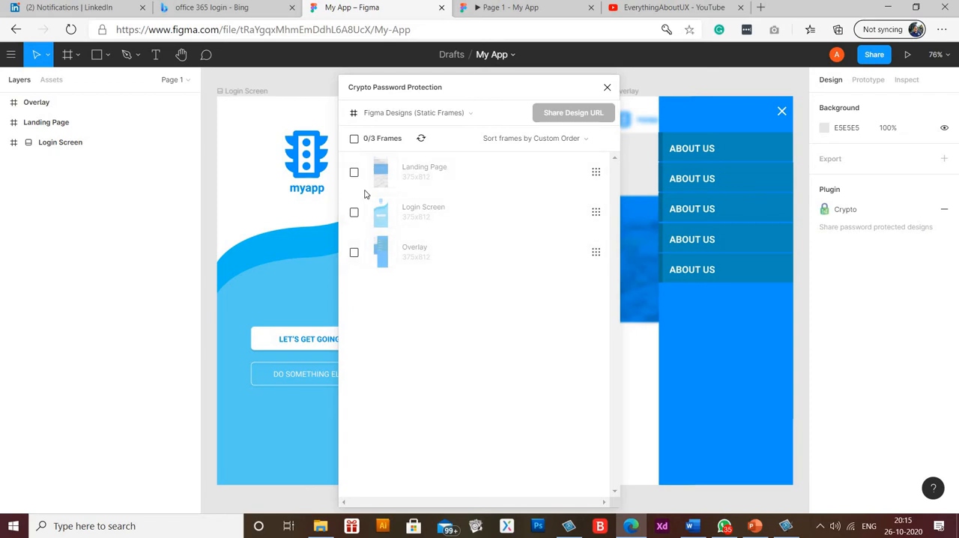
mouse_move(512, 255)
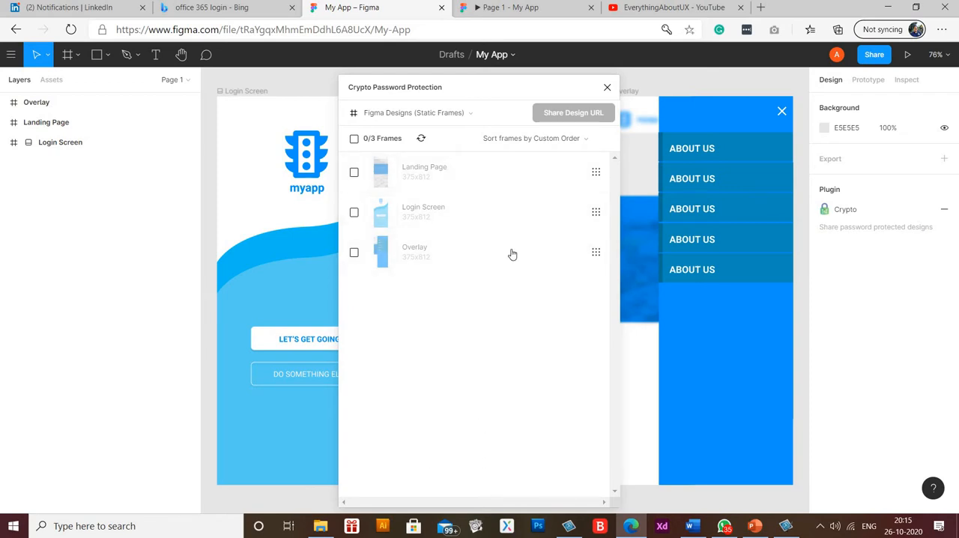
mouse_move(577, 425)
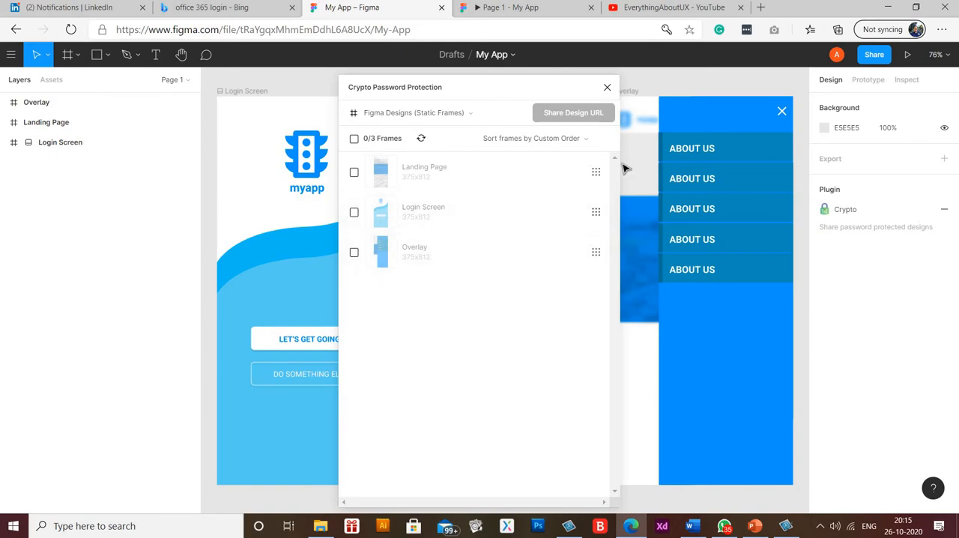
mouse_move(348, 83)
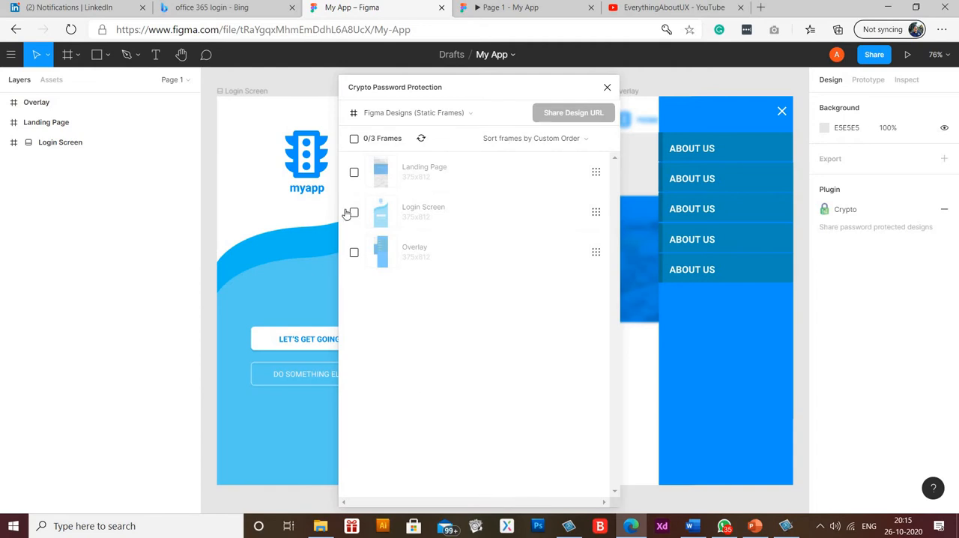
- Check all 3/3 frames and choose Share Design URL in the Crypto plugin
left_click(354, 138)
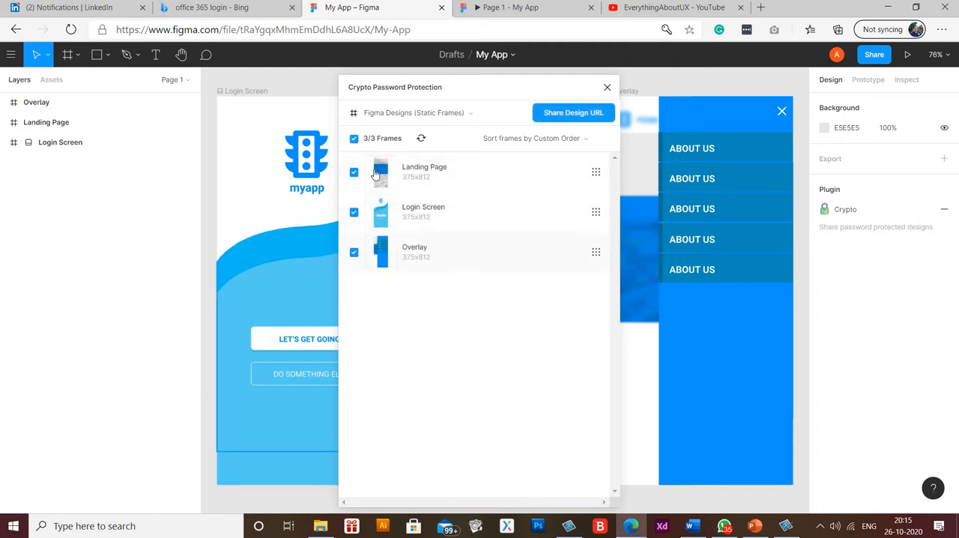
mouse_move(369, 385)
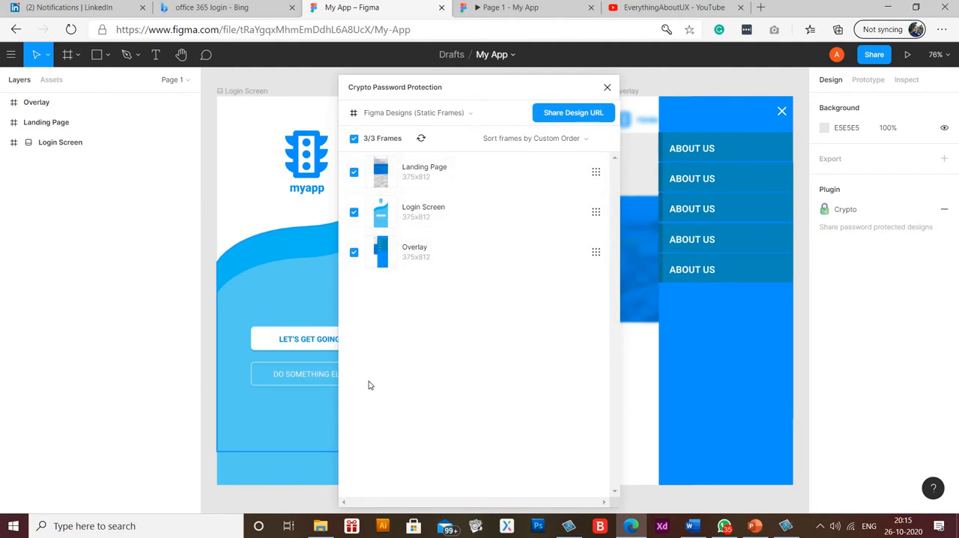
mouse_move(431, 264)
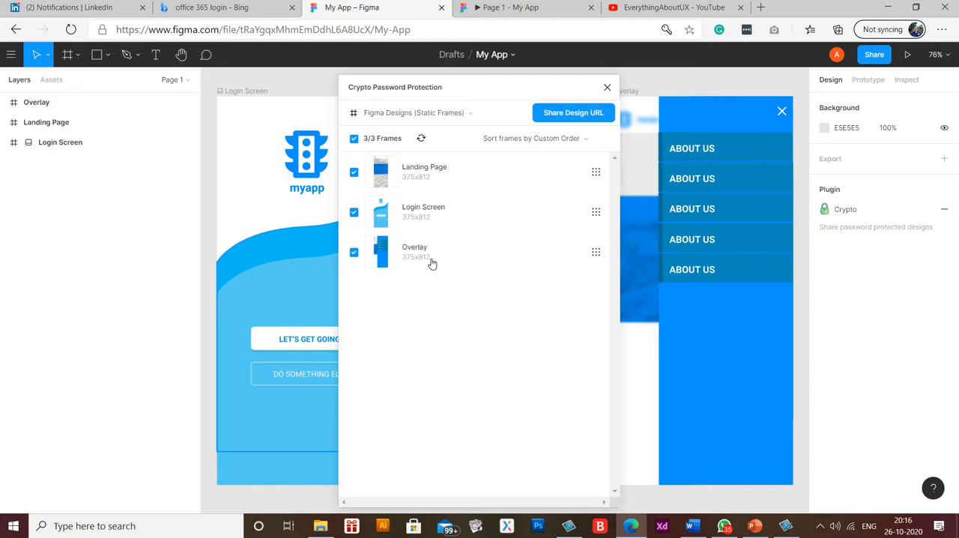
mouse_move(592, 386)
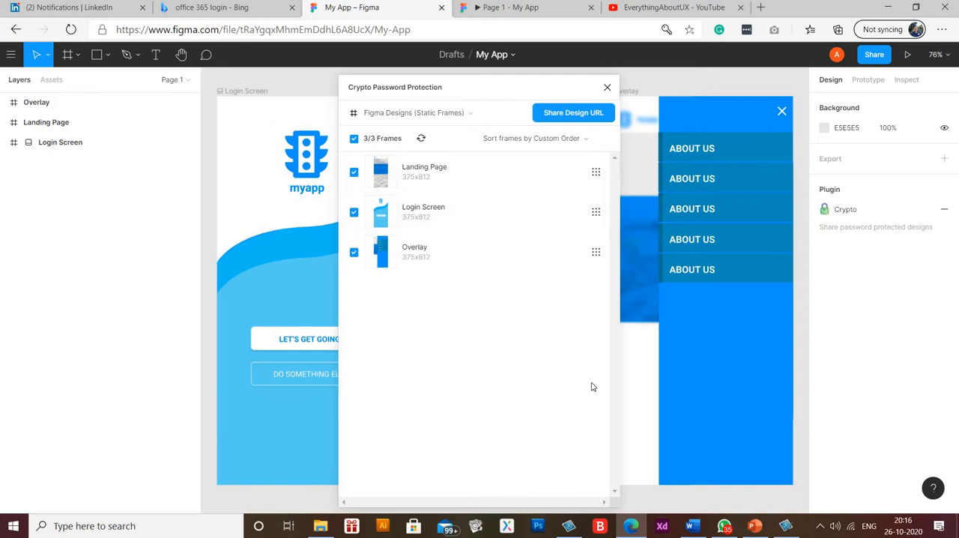
mouse_move(584, 112)
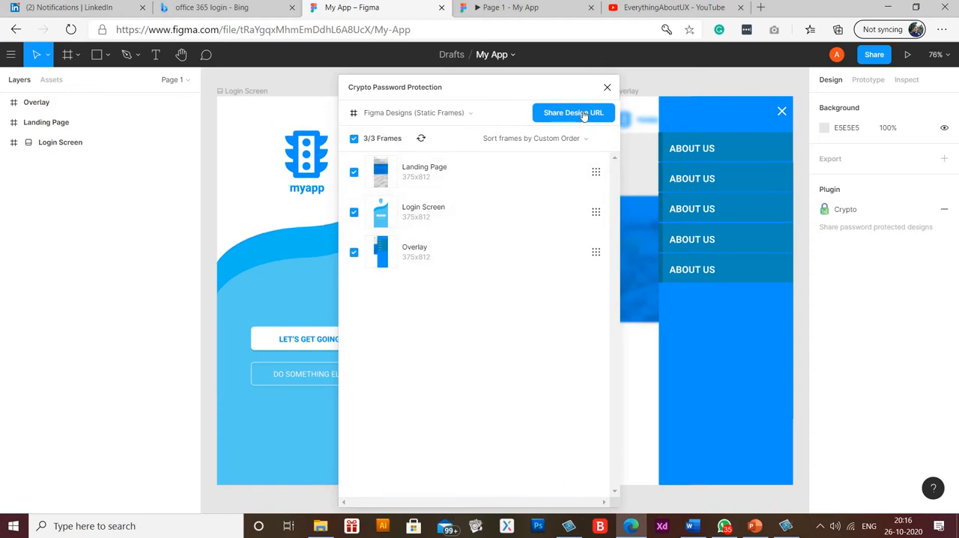
left_click(573, 113)
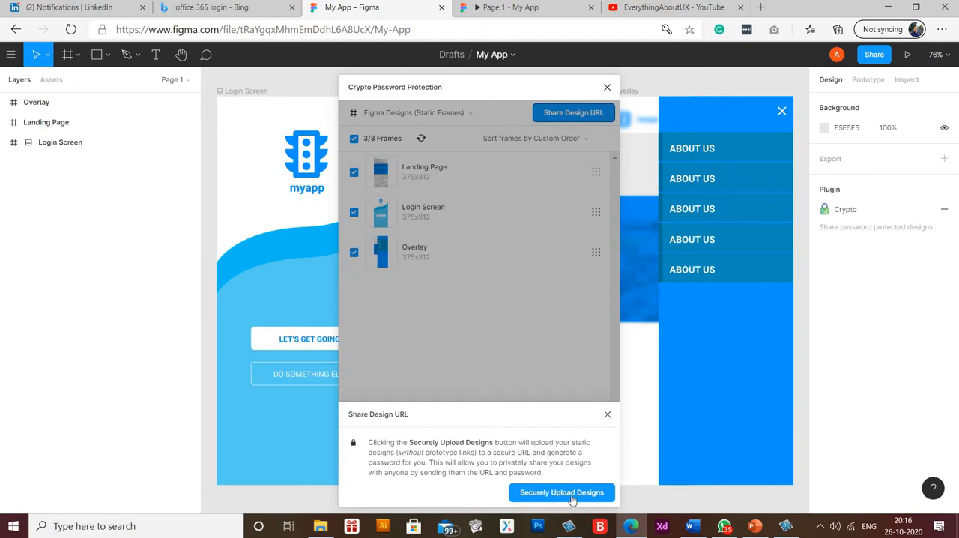
- Securely upload the designs, copy the generated shareable link, and start a new browser tab
left_click(561, 492)
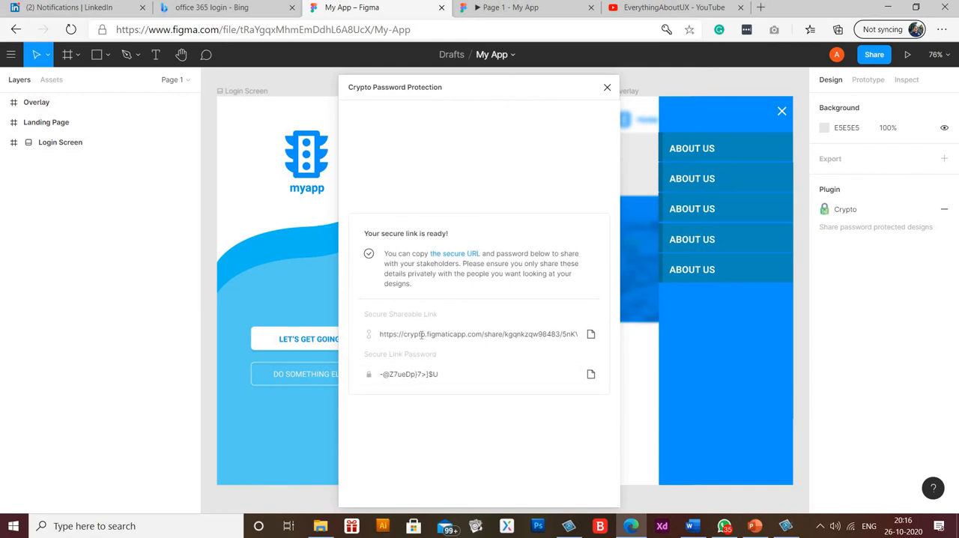
mouse_move(411, 325)
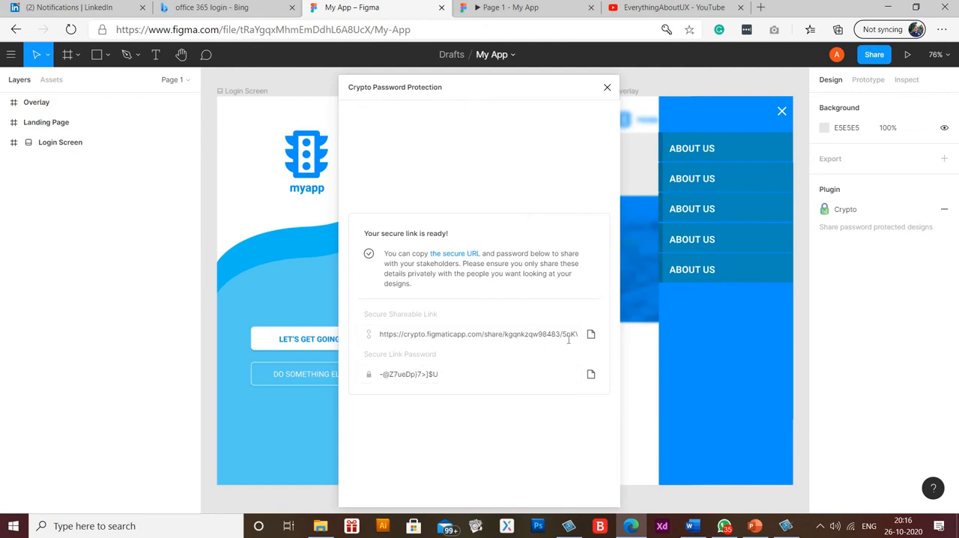
left_click(591, 334)
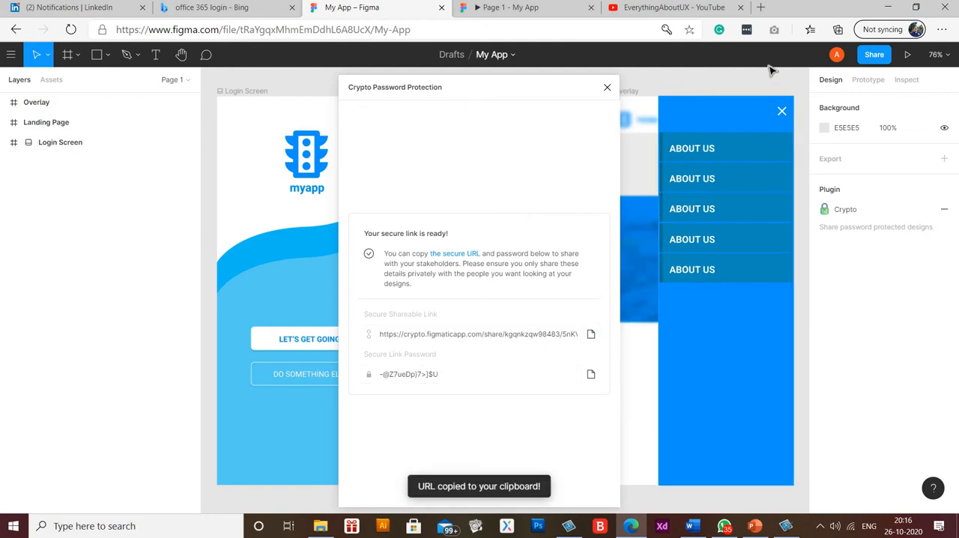
left_click(762, 6)
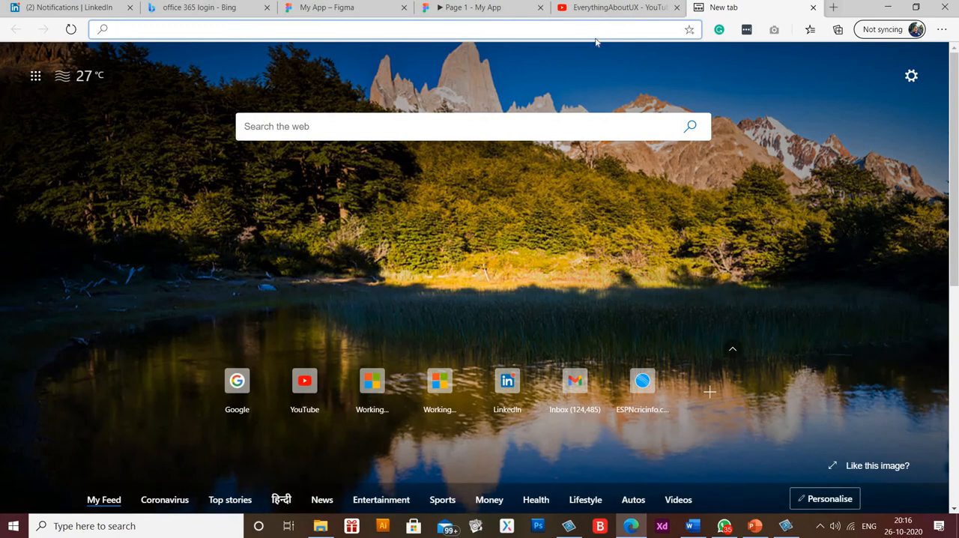
- Load the crypto.figmaticapp.com share link, then copy the Secure Link Password from the Figma plugin
type("https://crypto.figmaticapp.com/share/kgqnkzqw98483/5nKV4GESeGpMr8bi9GZH")
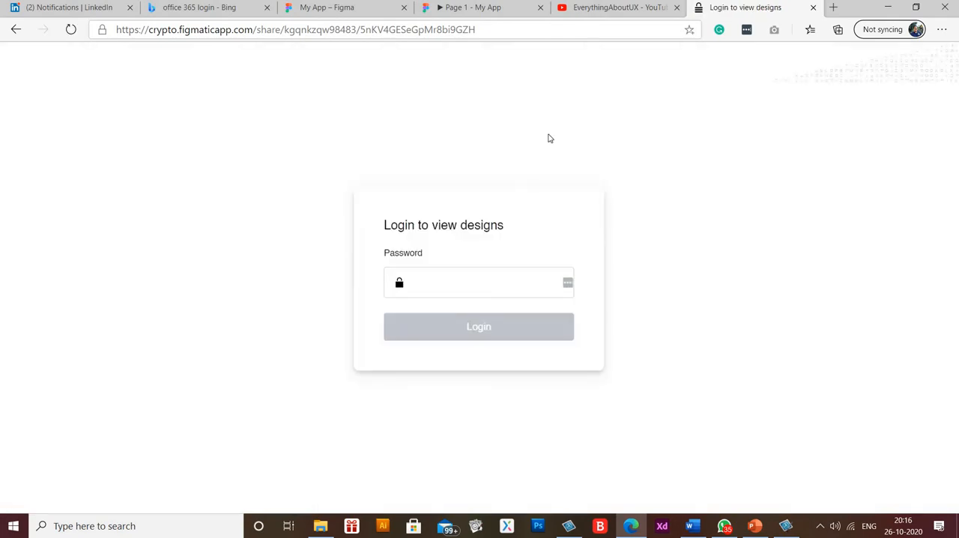
mouse_move(474, 7)
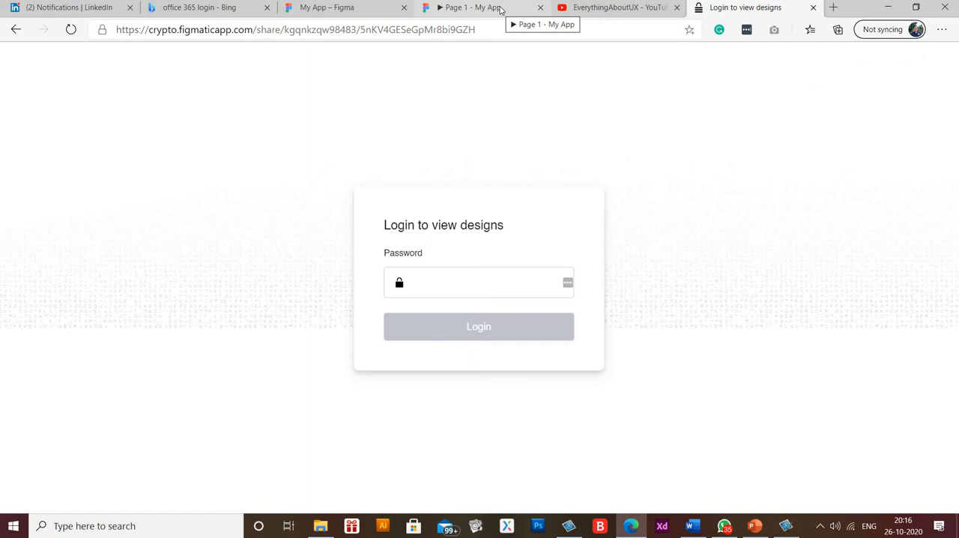
left_click(345, 7)
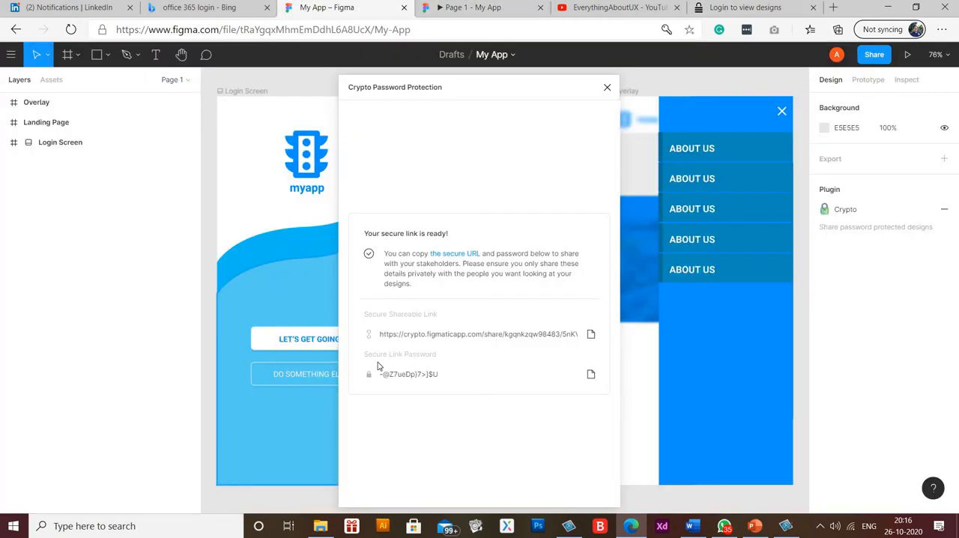
left_click(591, 374)
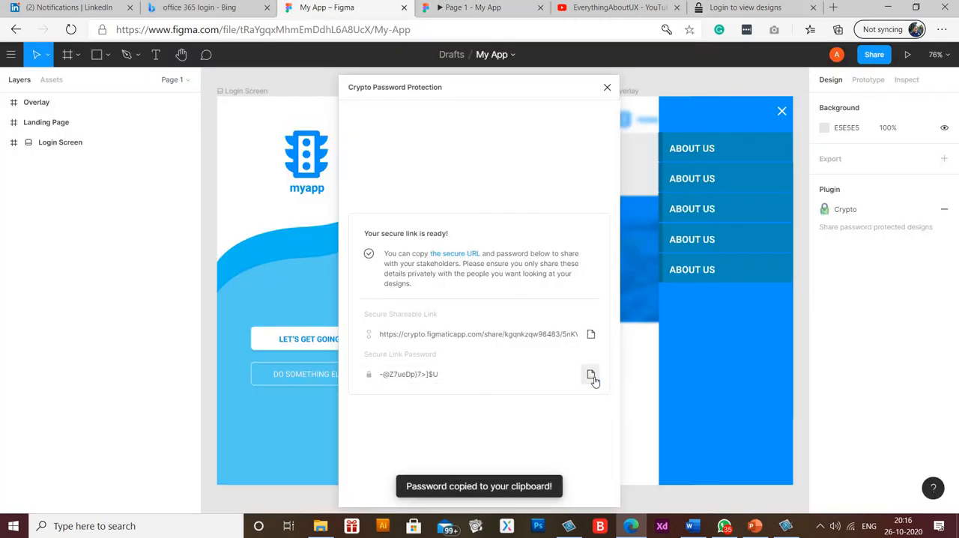
left_click(745, 7)
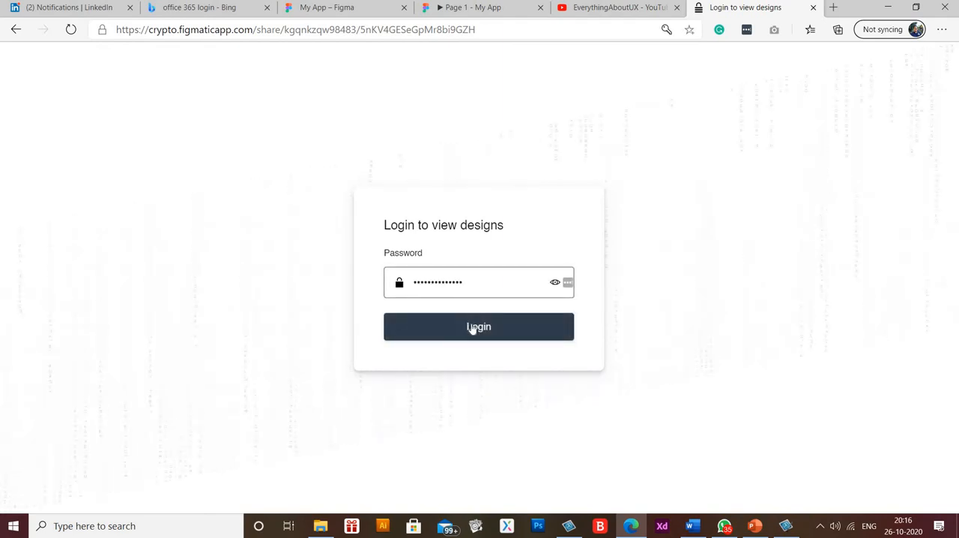
- Log in with the password and browse the shared My App frames via the bottom thumbnails
left_click(480, 325)
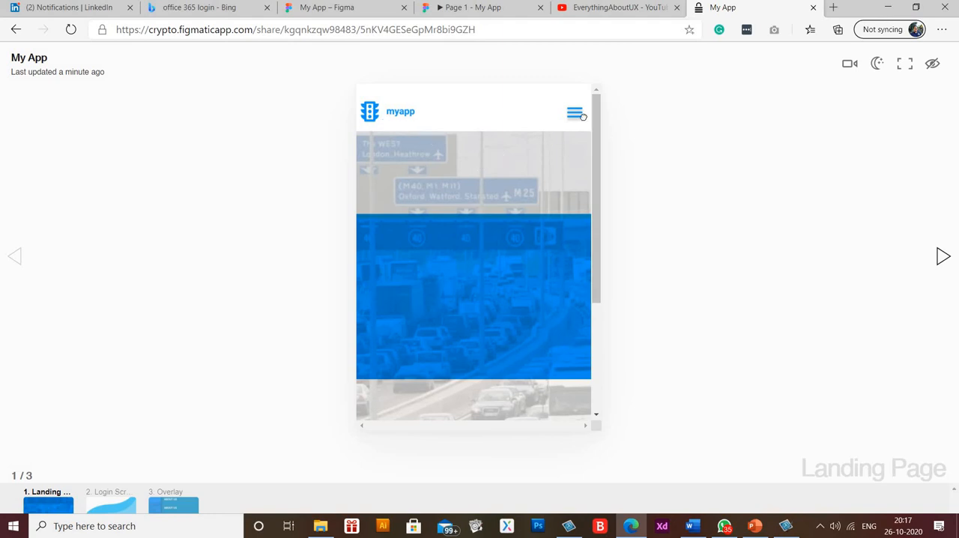
scroll("down", 3)
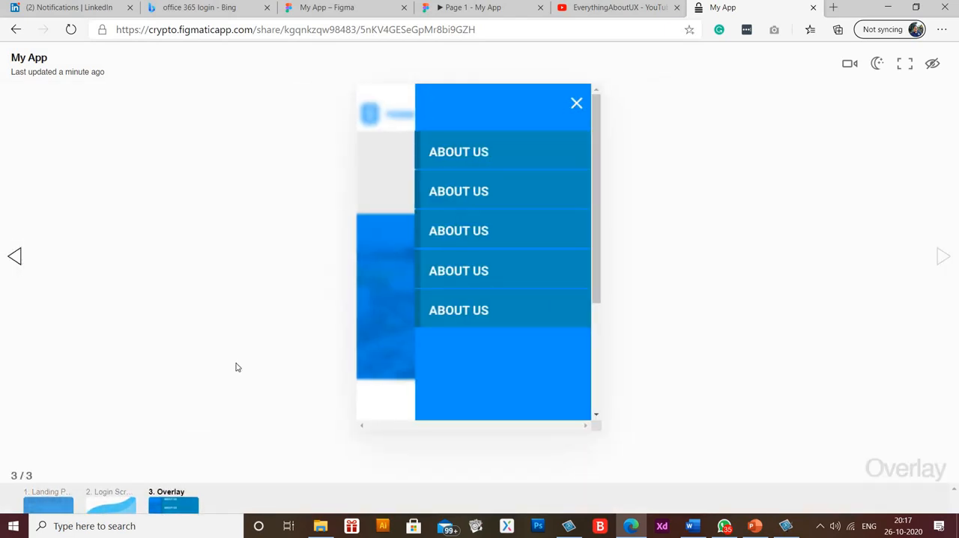
left_click(48, 473)
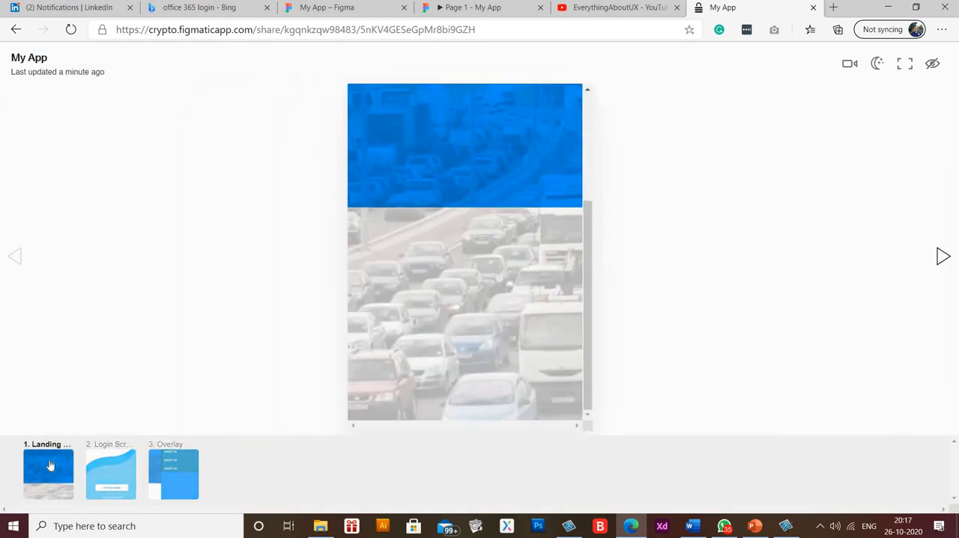